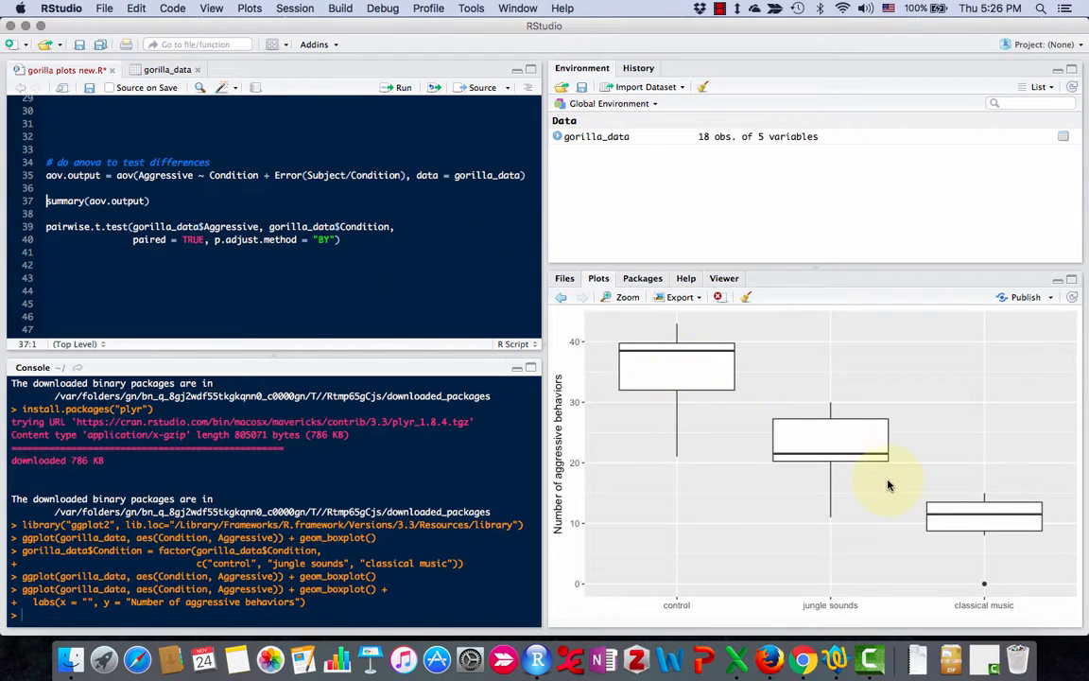
mouse_move(562, 449)
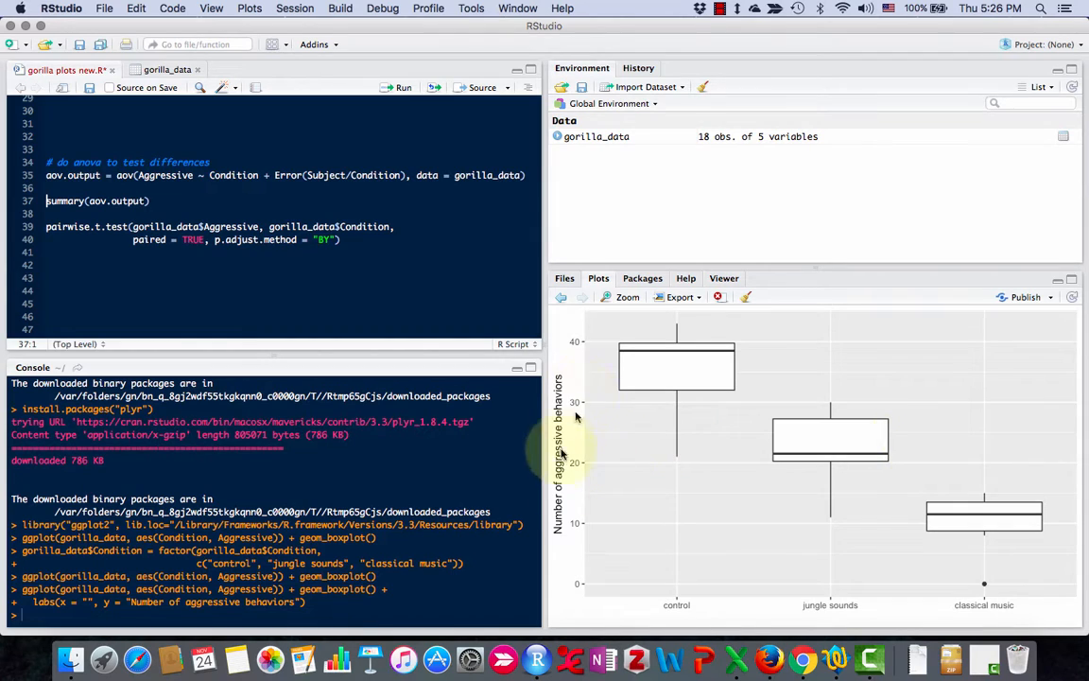
mouse_move(685, 608)
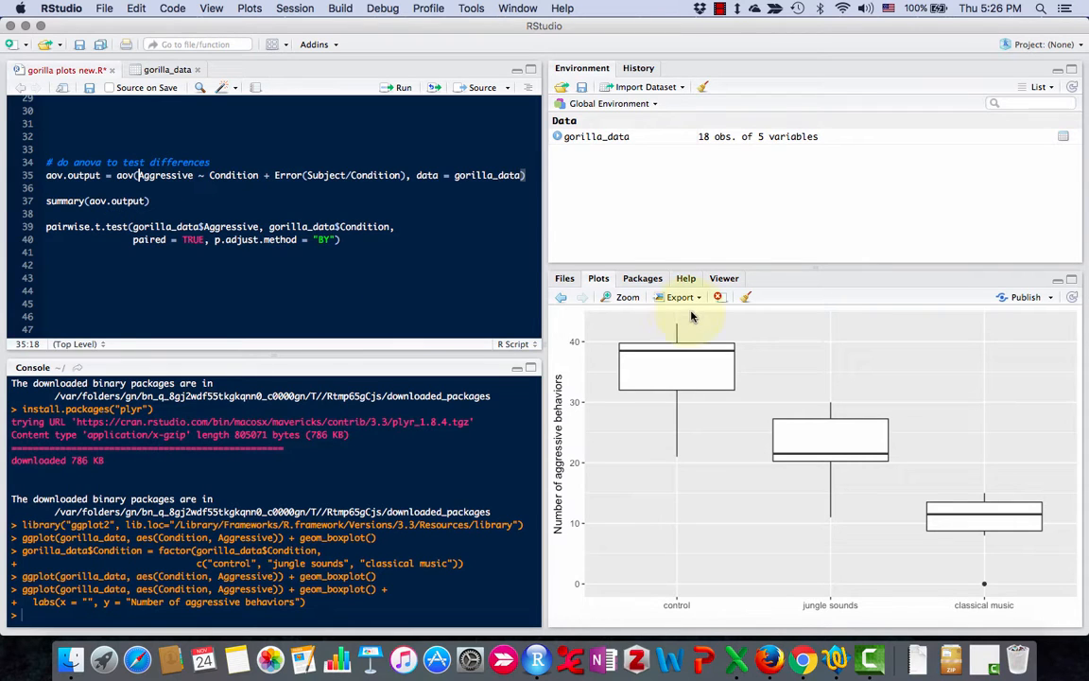
Look up aov in Help and highlight Aggressive and Condition in the model formula
left_click(686, 278)
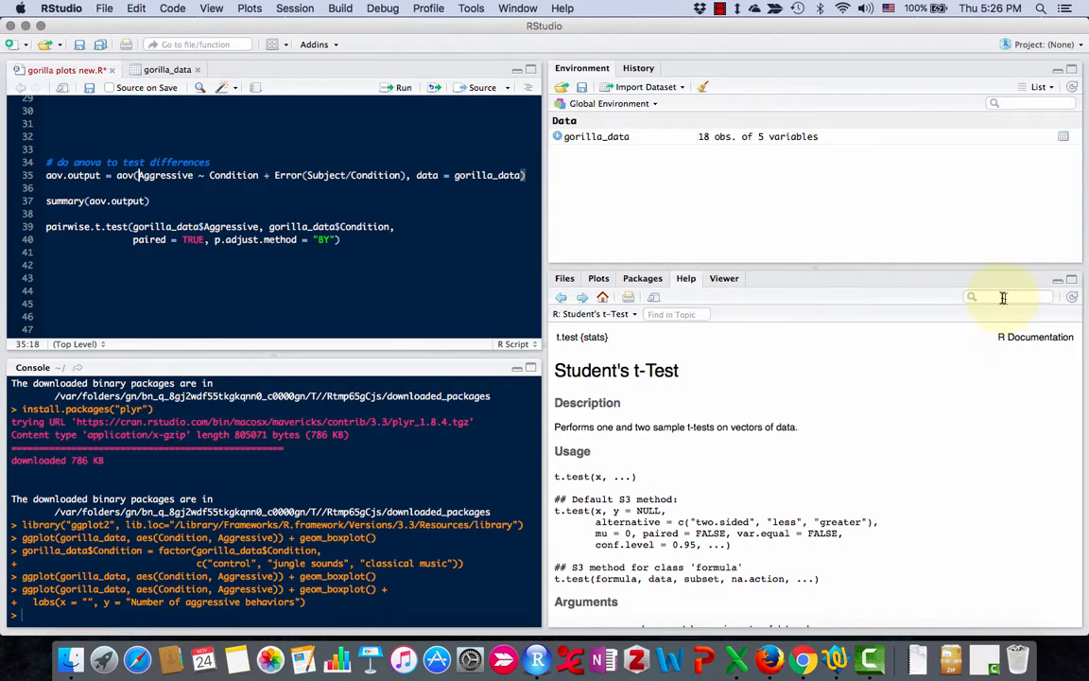
type("aov")
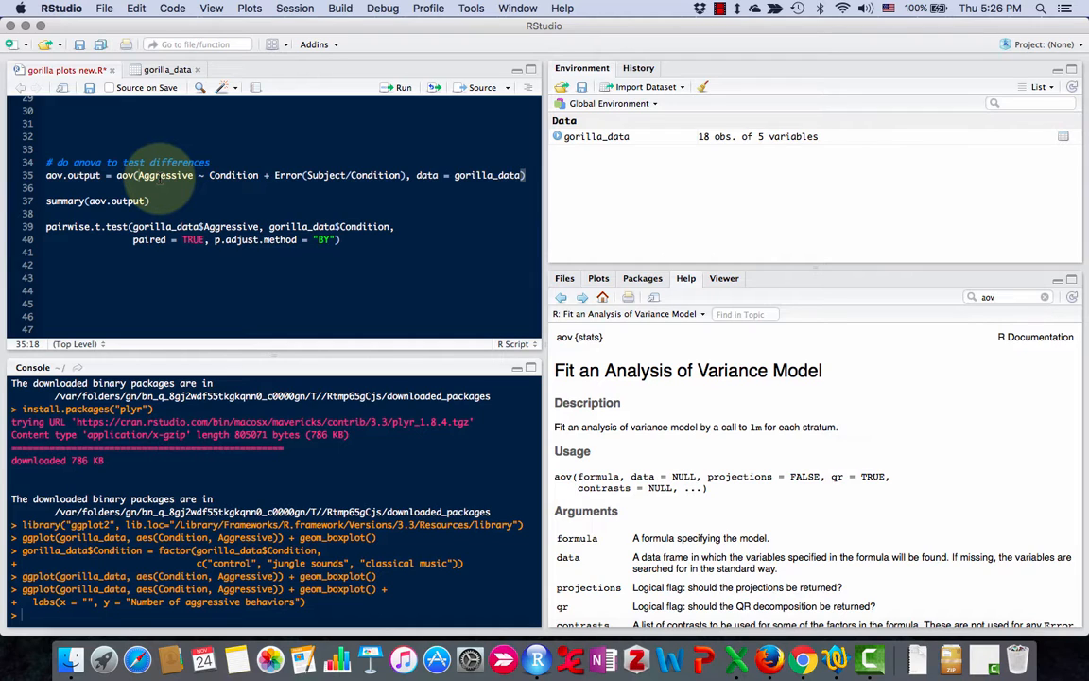
double_click(164, 174)
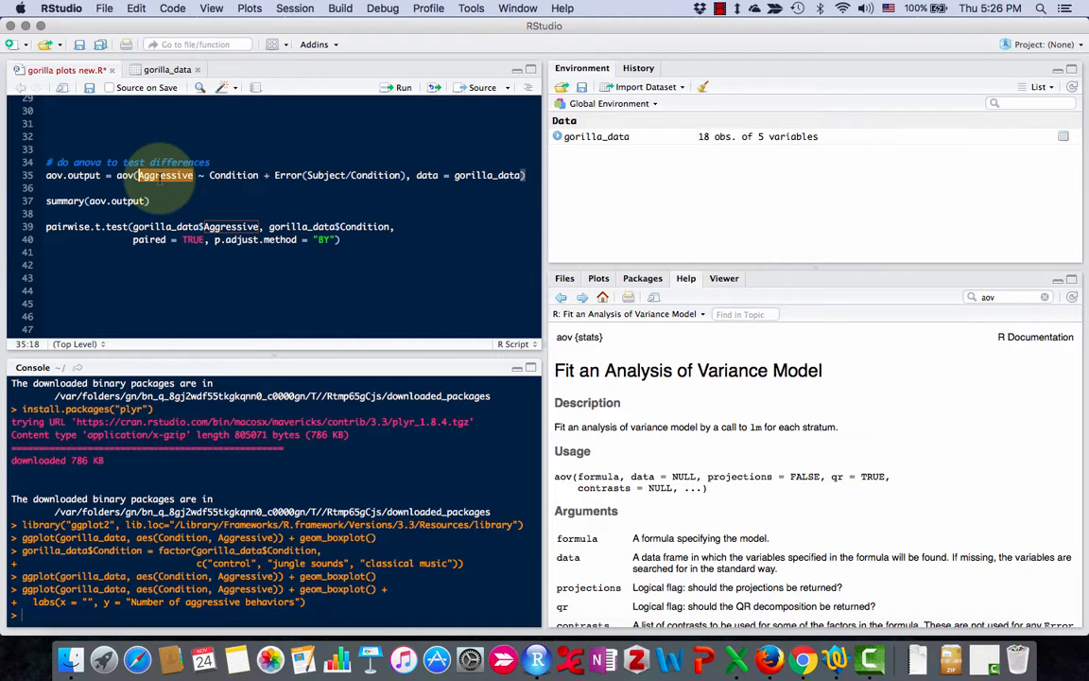
double_click(234, 175)
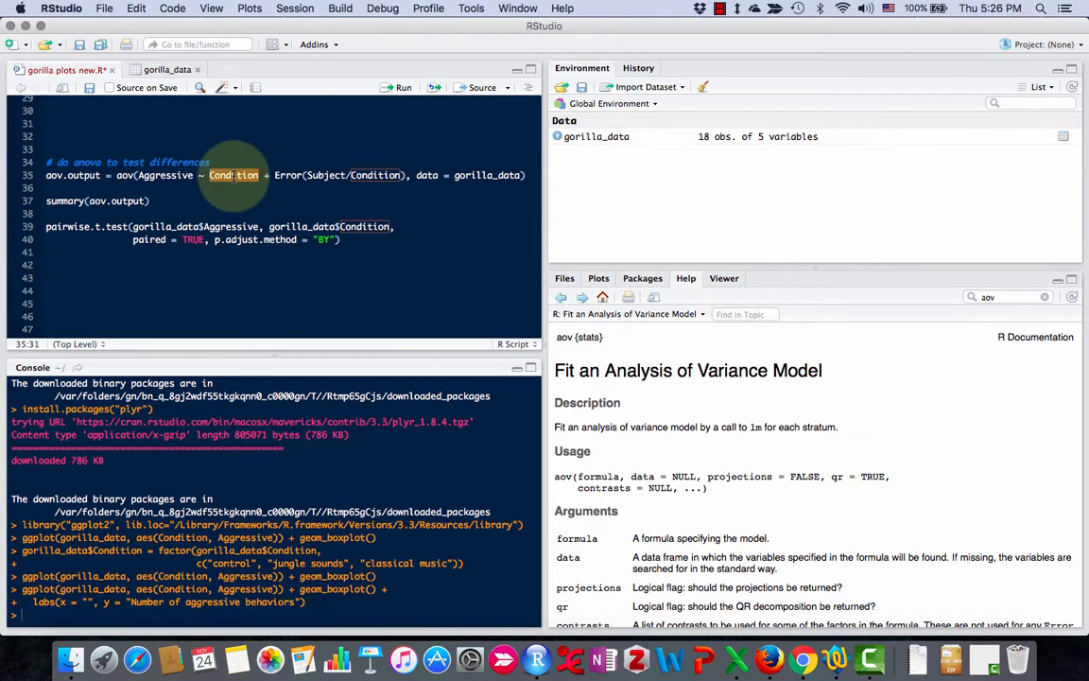
left_click(279, 175)
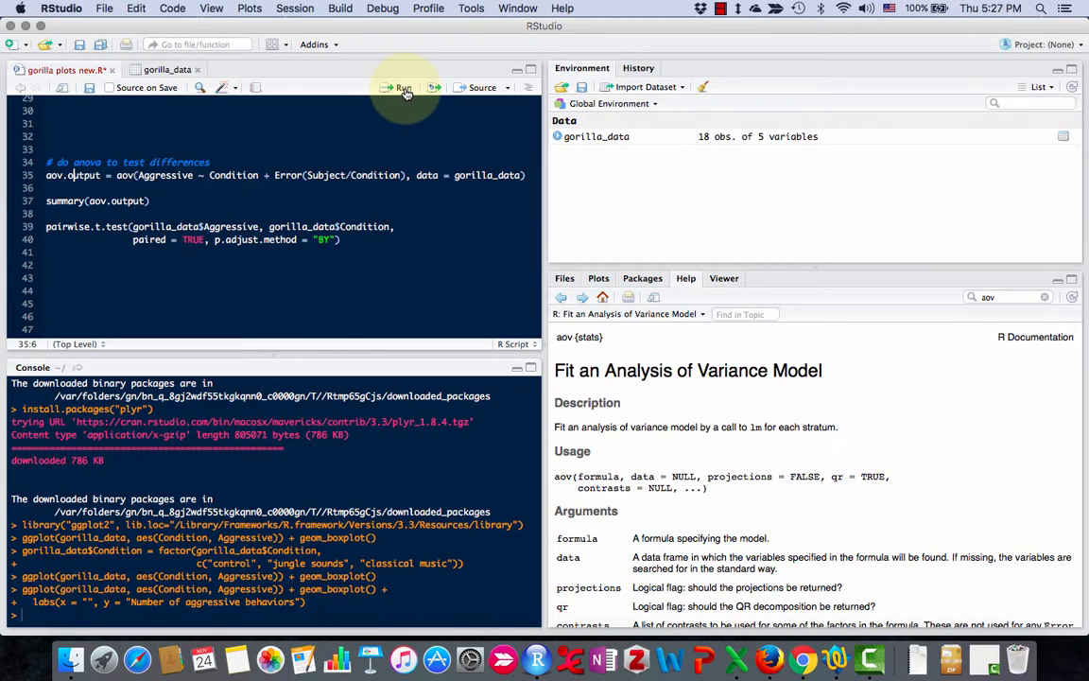
Run the aov model on line 35 and summary(aov.output), showing Condition F = 51.5
left_click(398, 87)
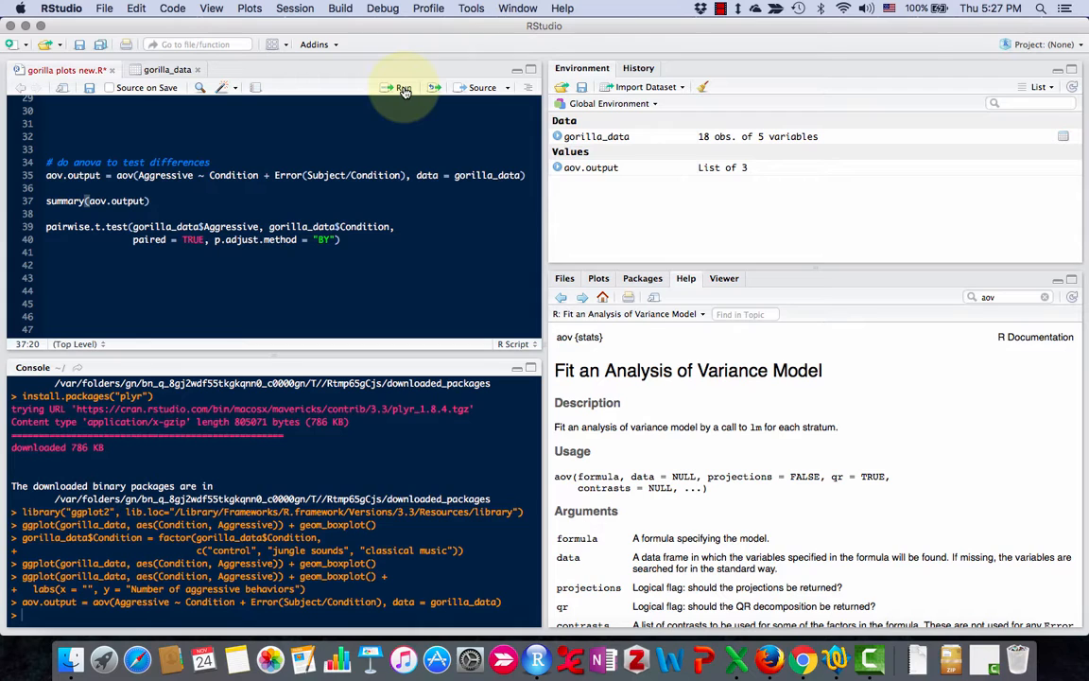
left_click(398, 87)
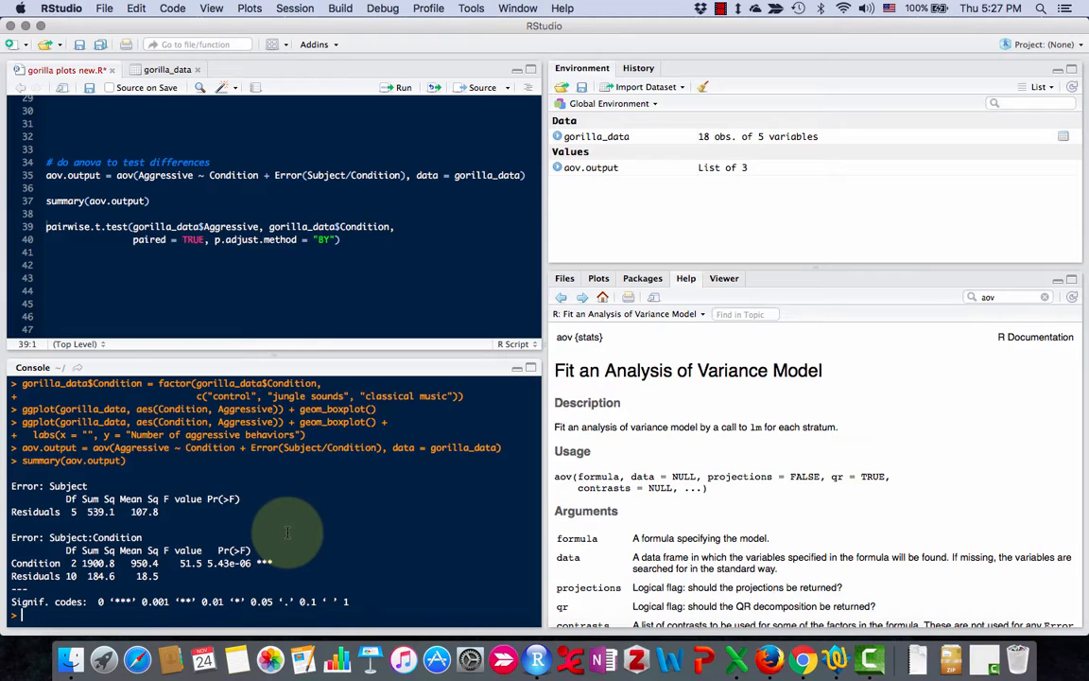
left_click(597, 278)
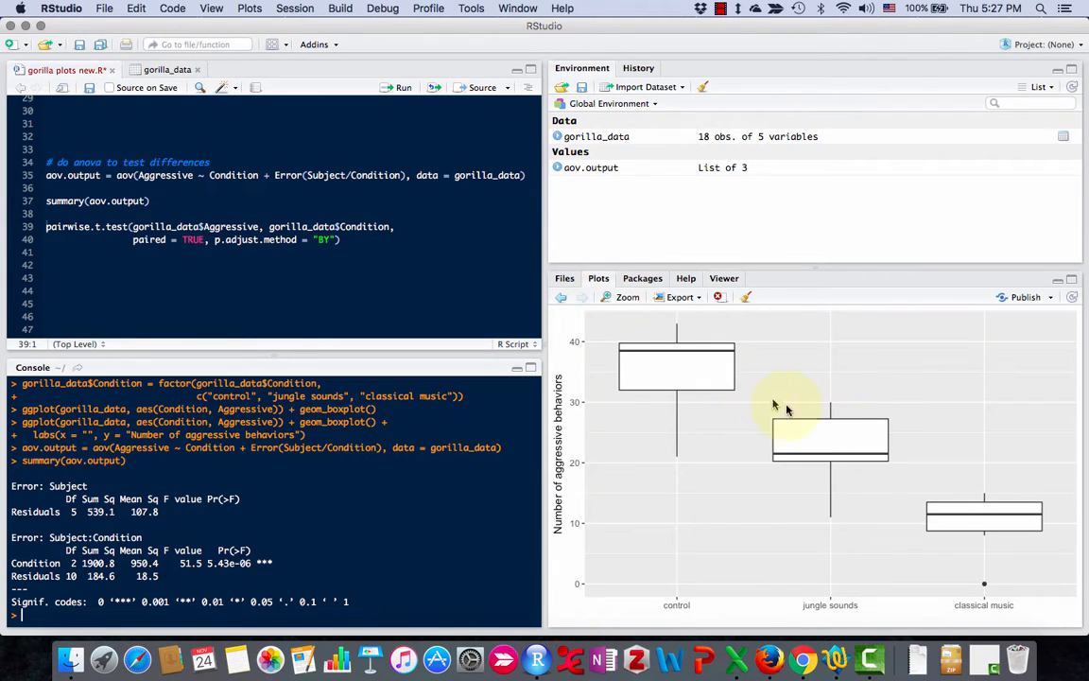
mouse_move(369, 321)
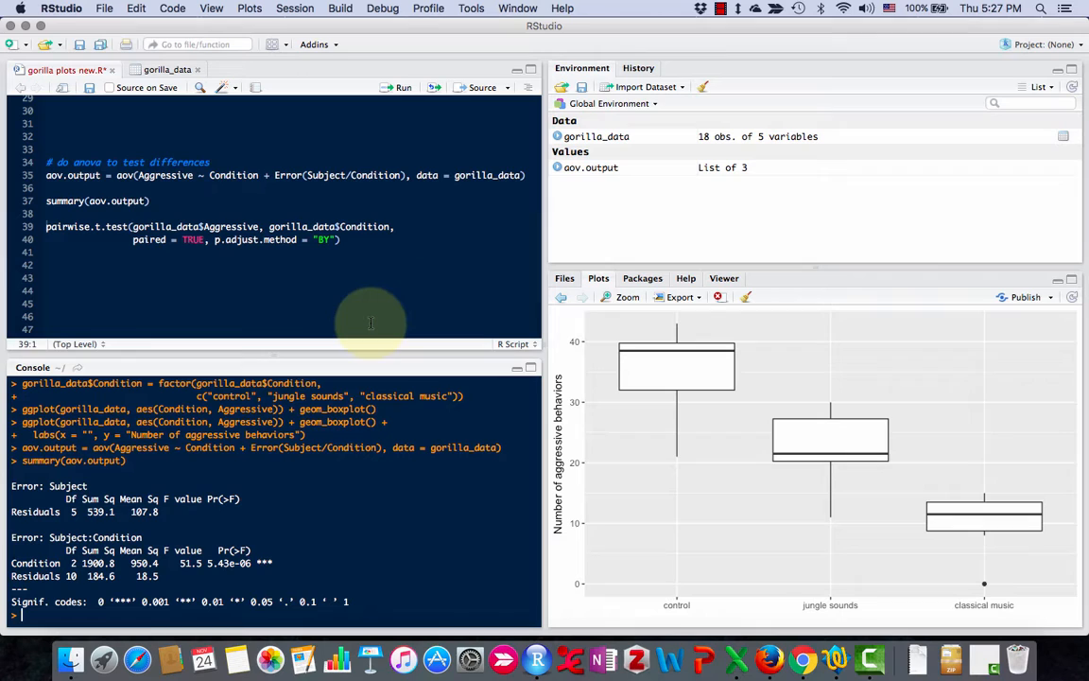
mouse_move(818, 454)
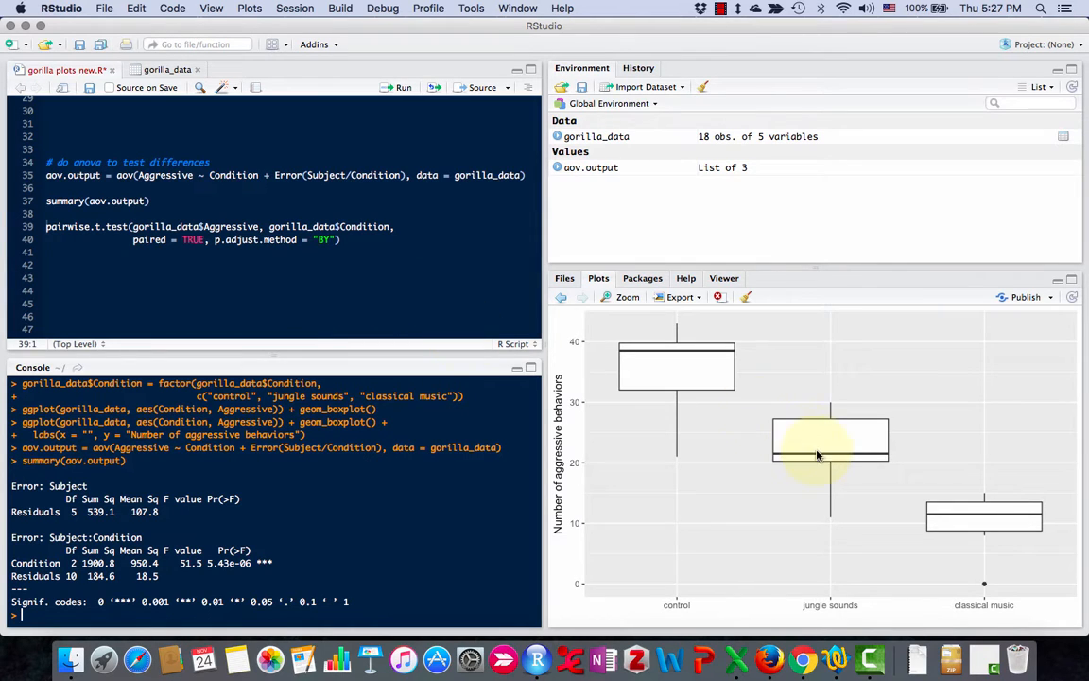
mouse_move(712, 378)
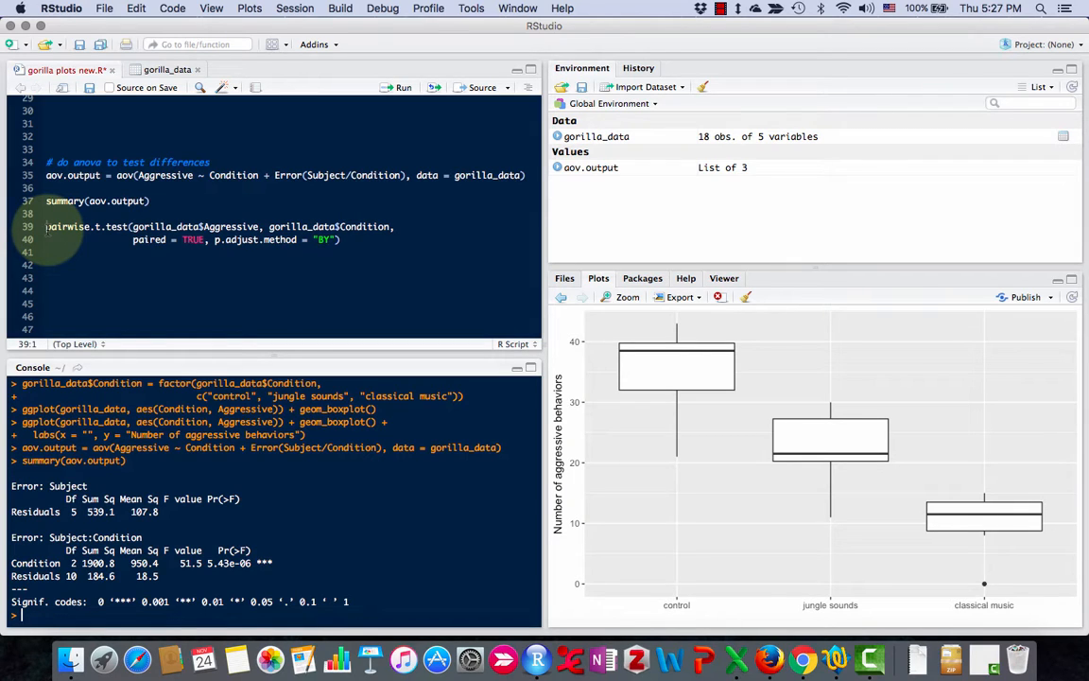
double_click(85, 226)
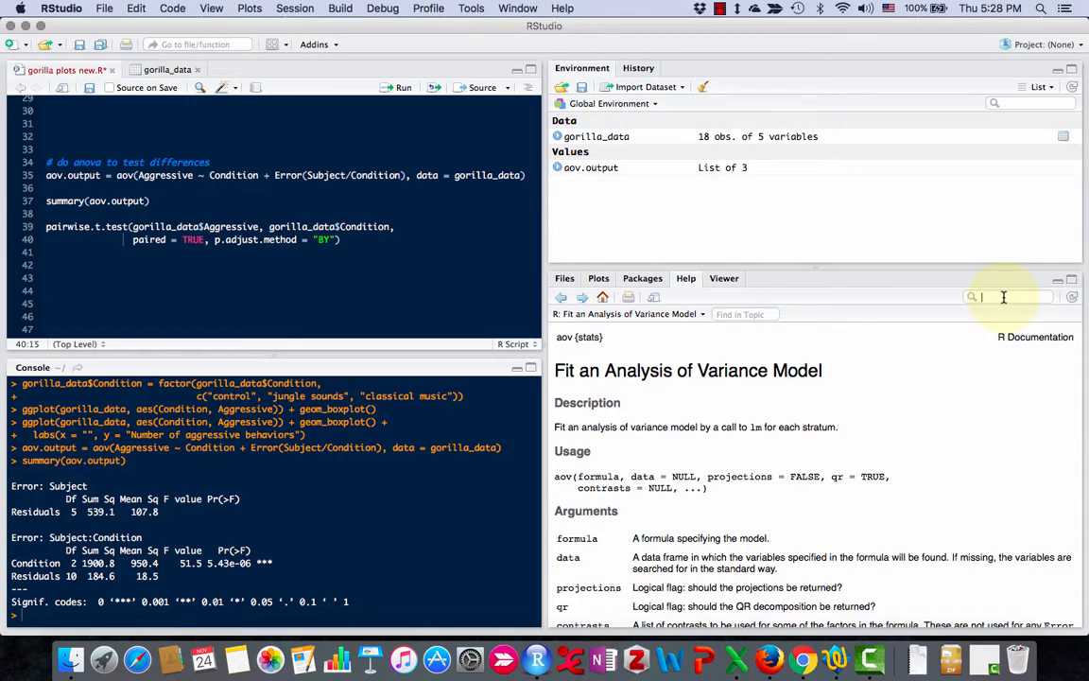
Open the pairwise.t.test help, view the gorilla_data table, then return to the script
type("pairwis")
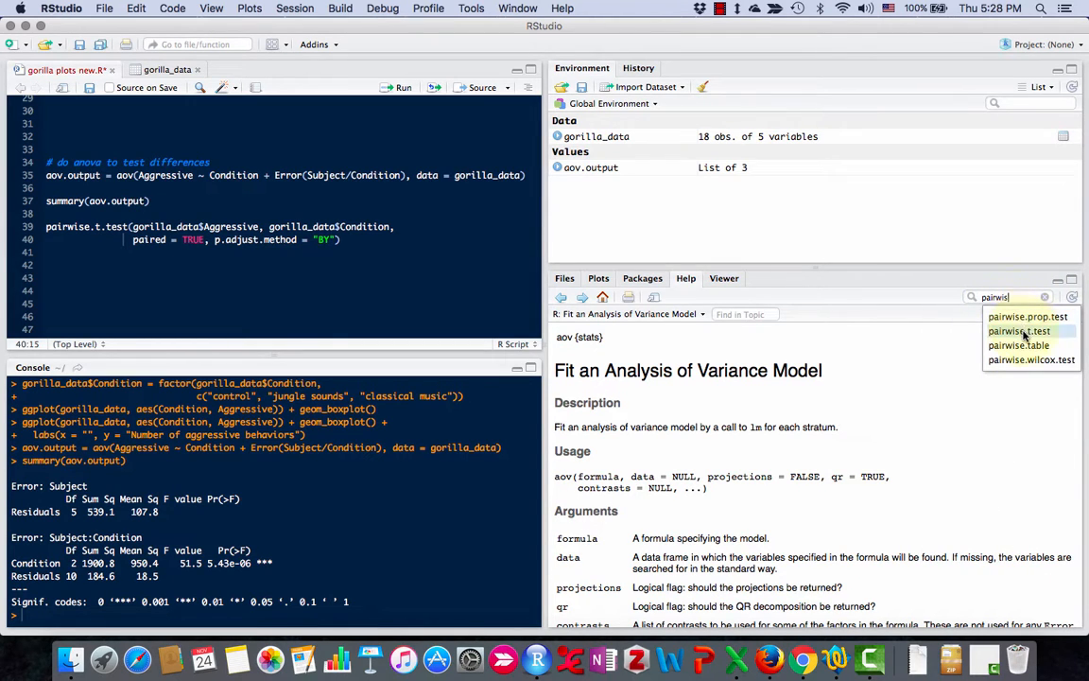
left_click(1019, 331)
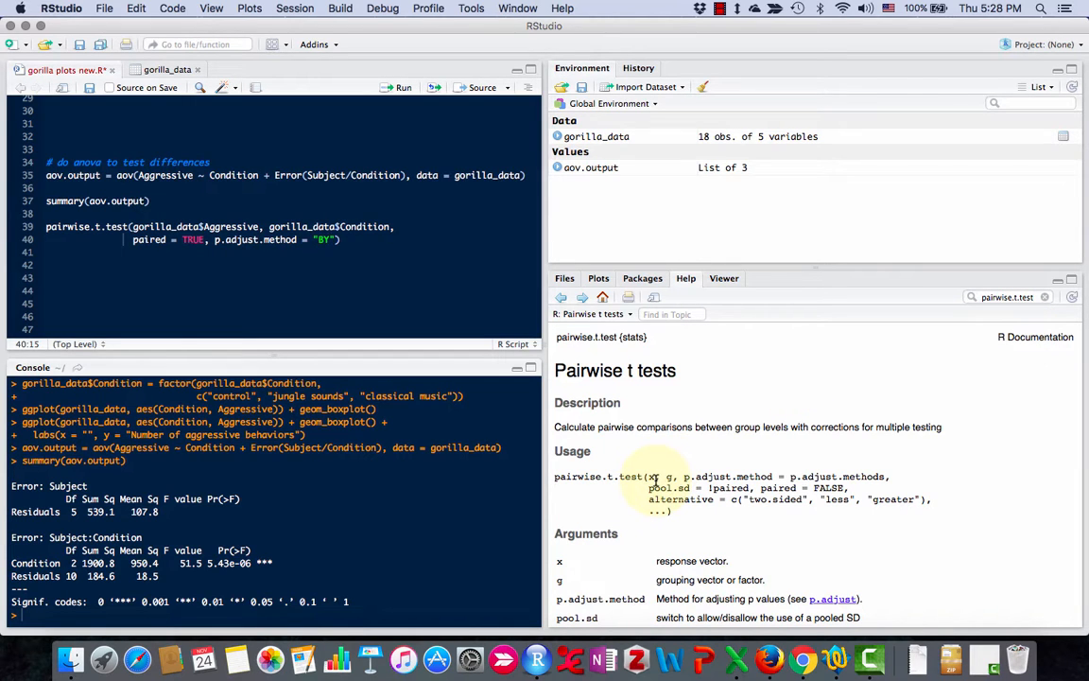
scroll("down", 3)
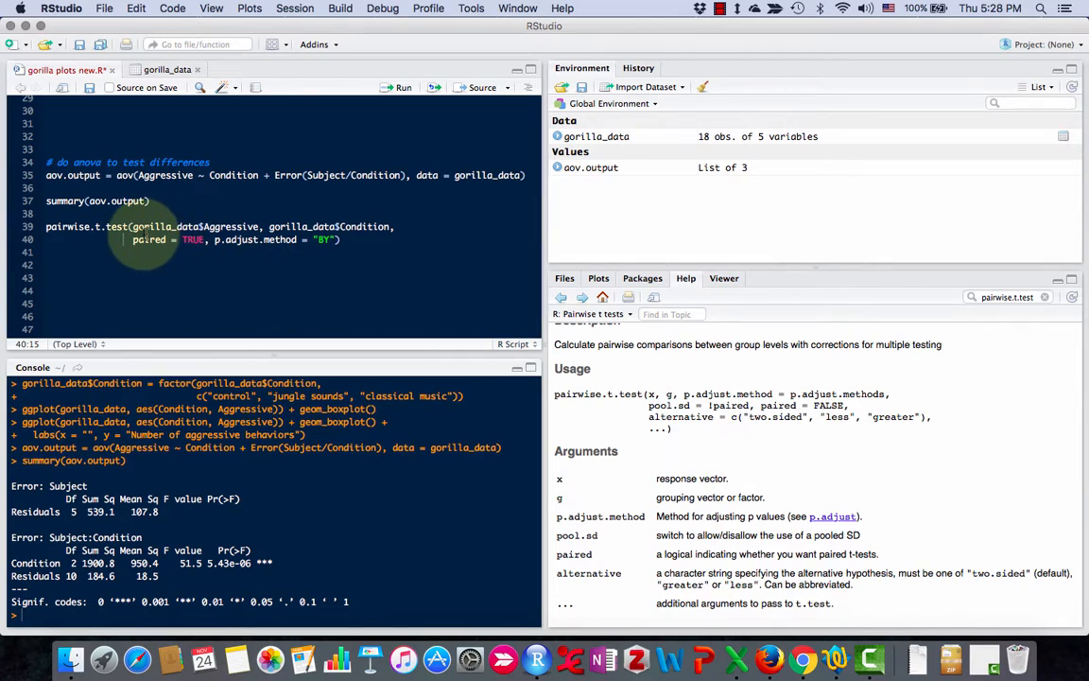
left_click(166, 69)
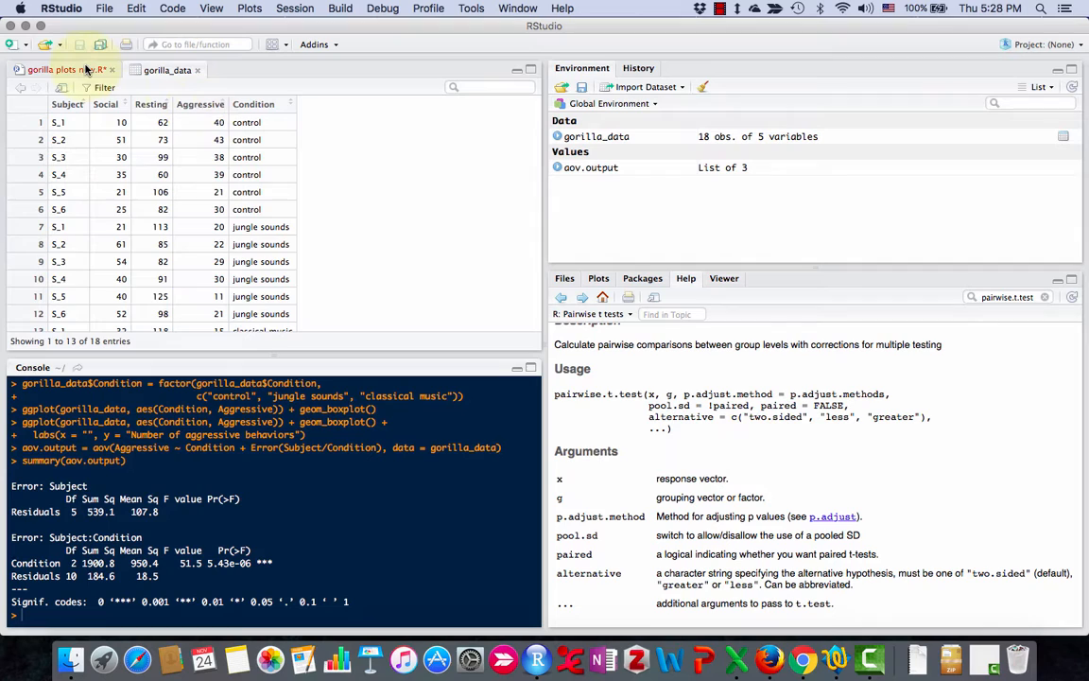
left_click(66, 69)
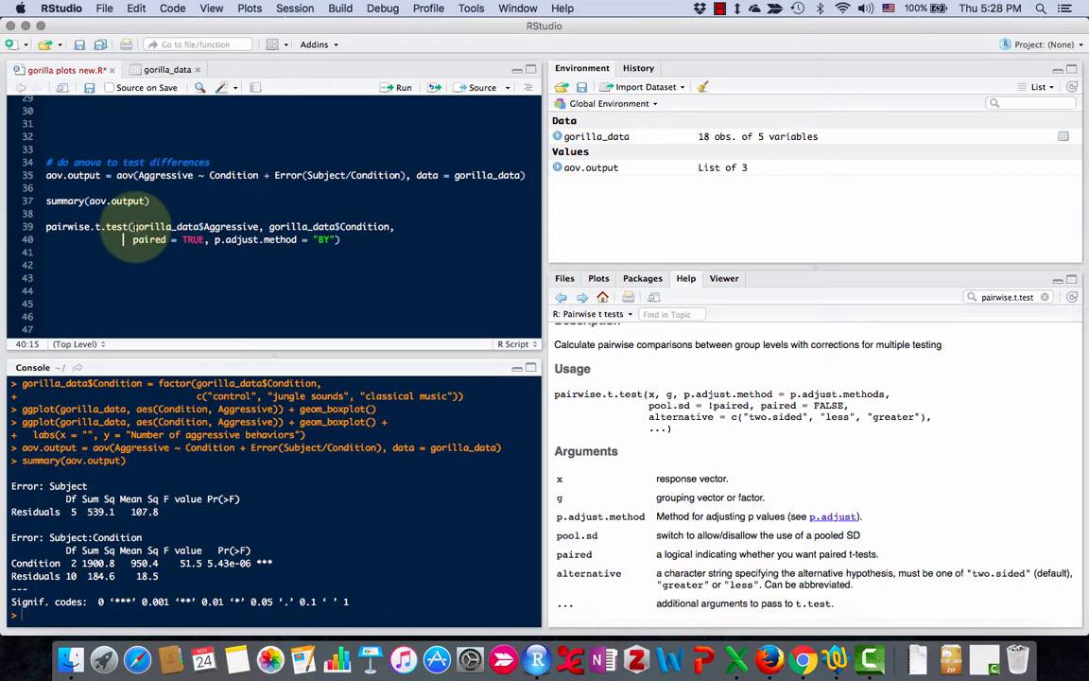
double_click(193, 226)
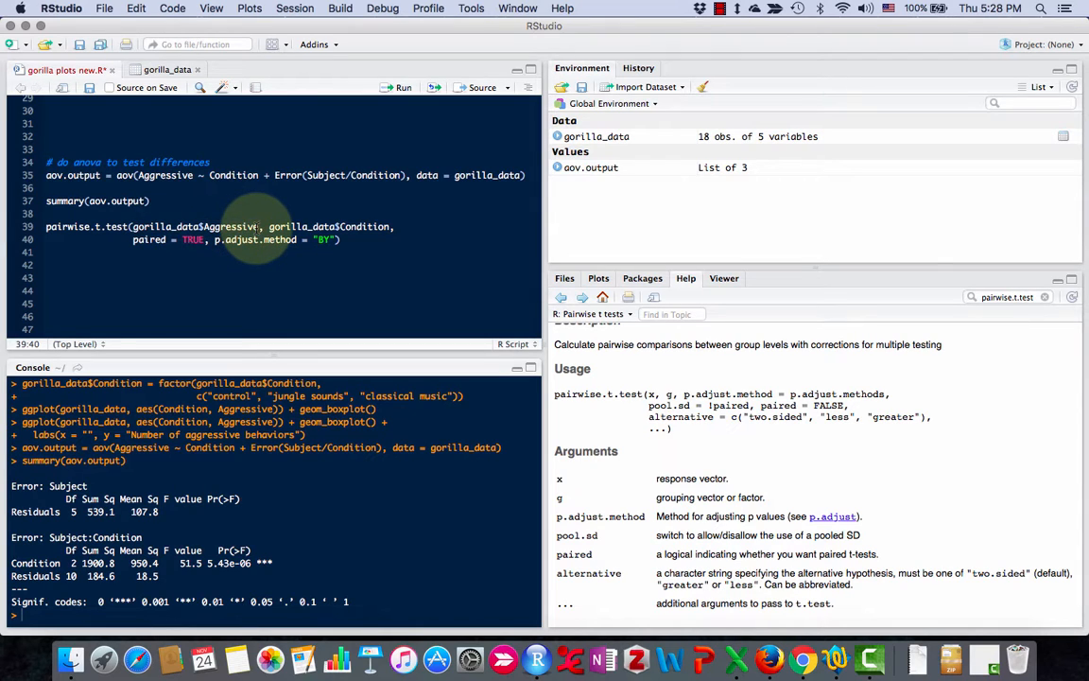
mouse_move(695, 501)
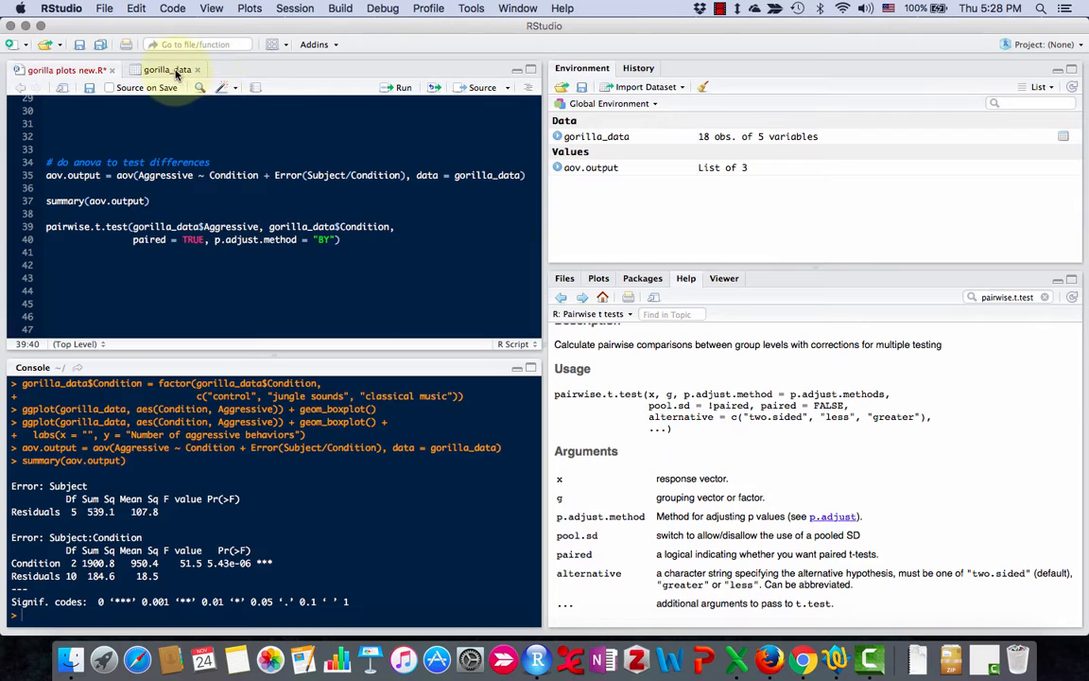
left_click(167, 69)
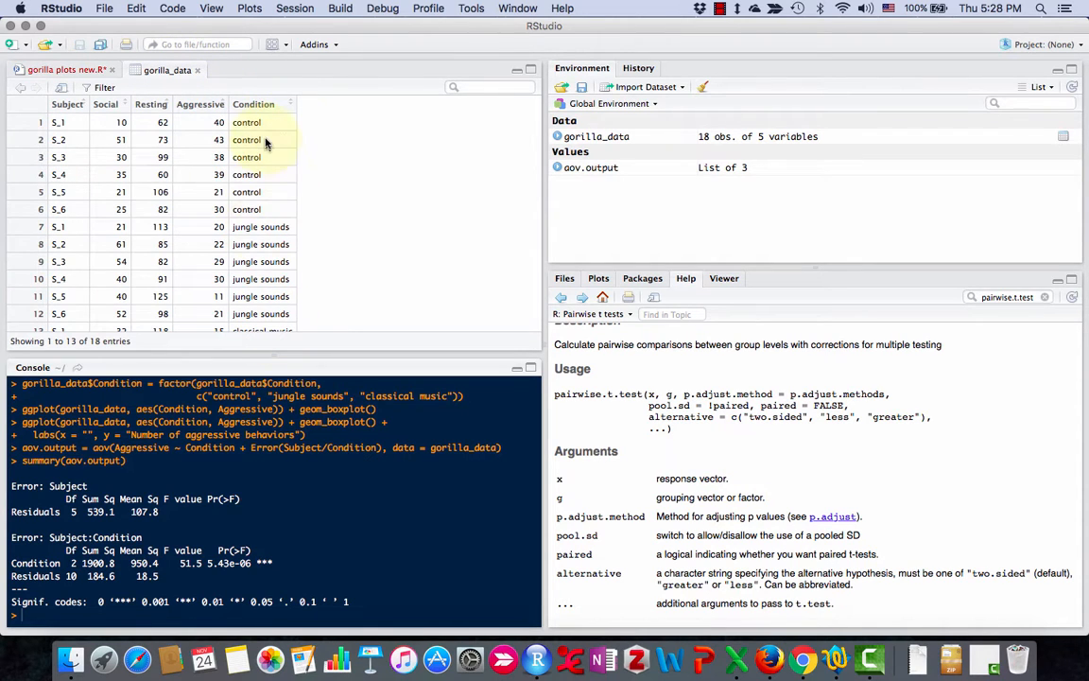
left_click(52, 69)
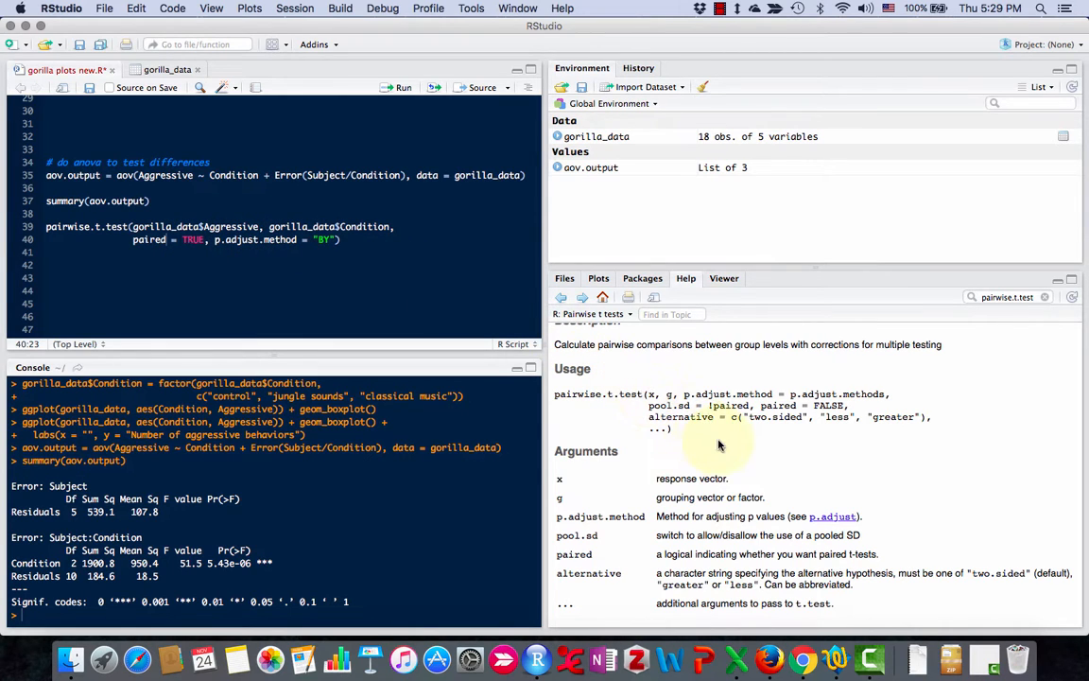
Follow the p.adjust link from the pairwise.t.test help and read its Details section
scroll("down", 3)
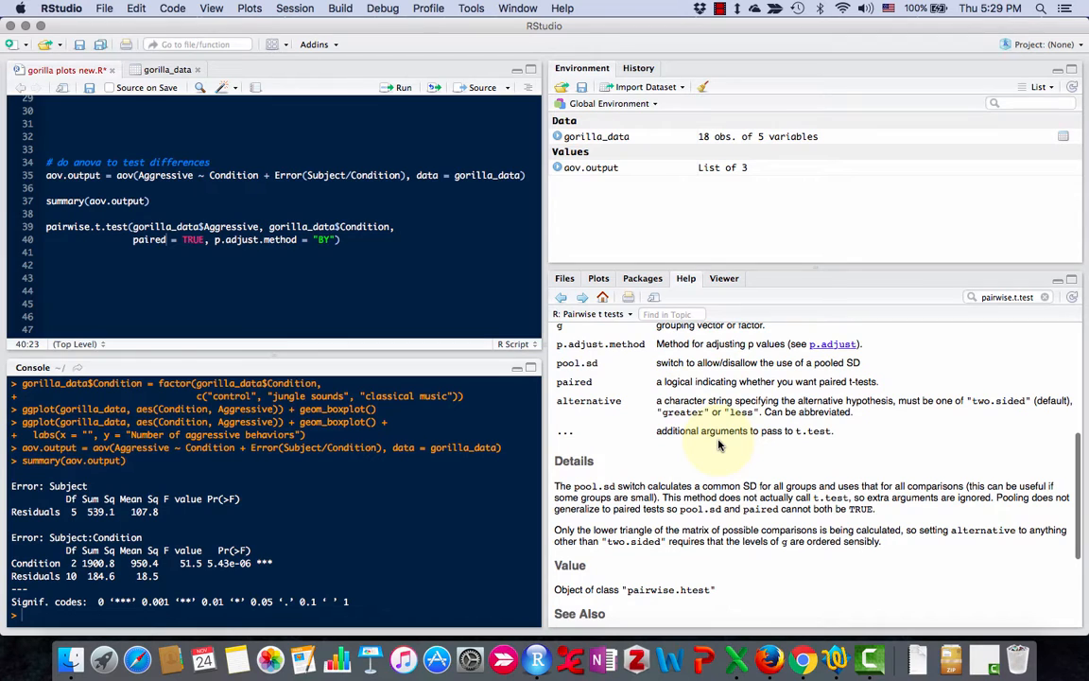
scroll("down", 3)
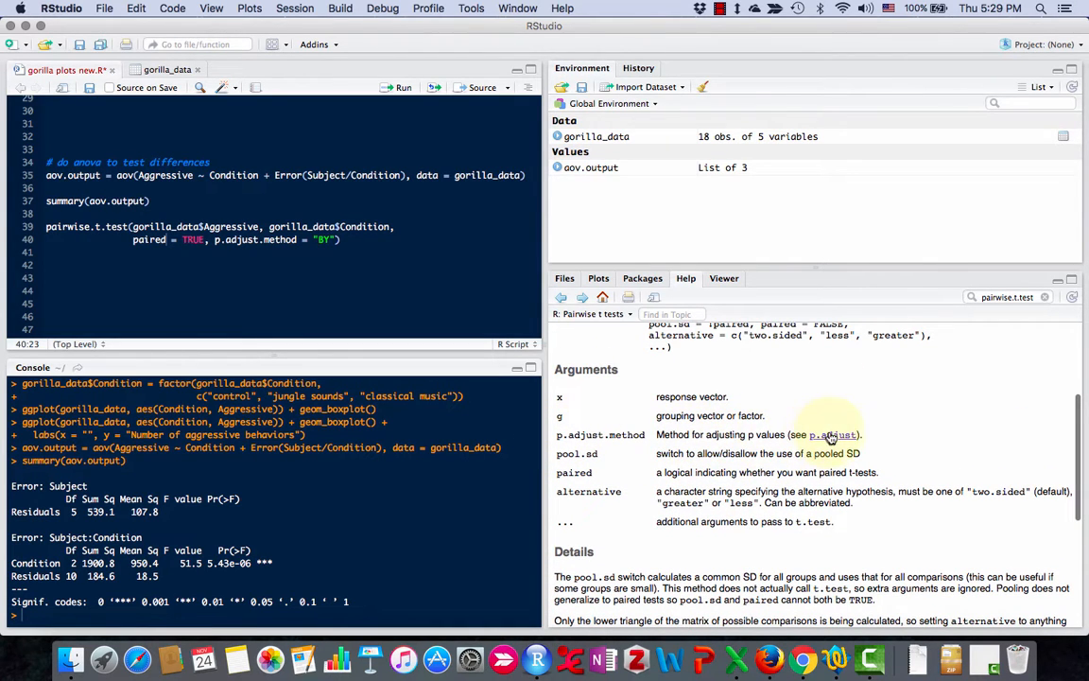
left_click(832, 434)
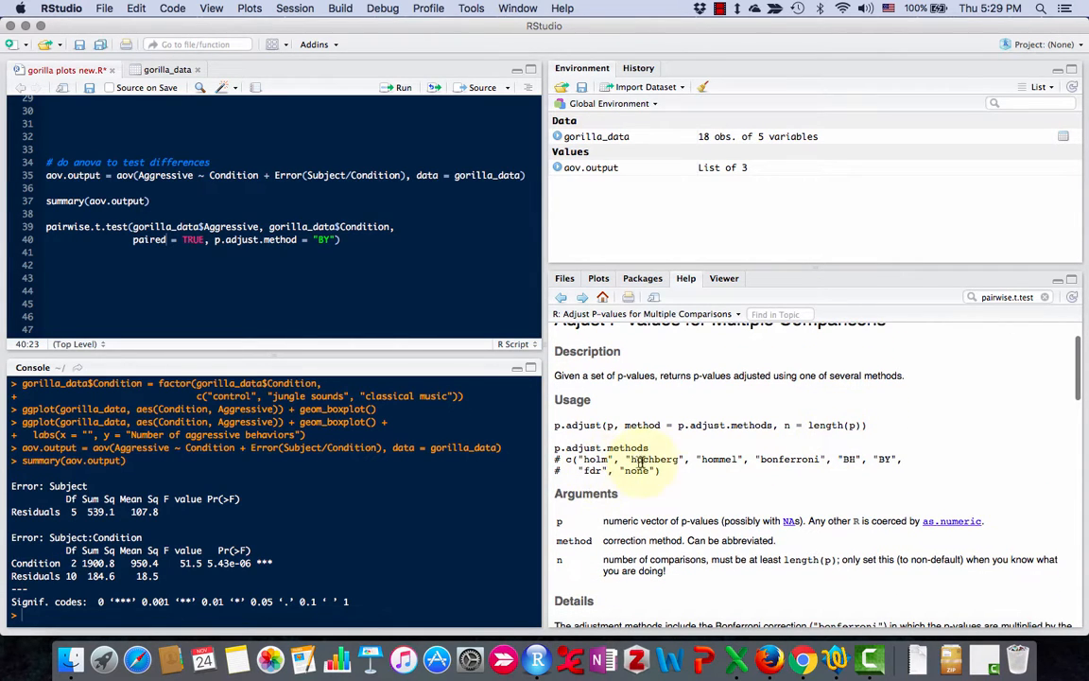
mouse_move(765, 469)
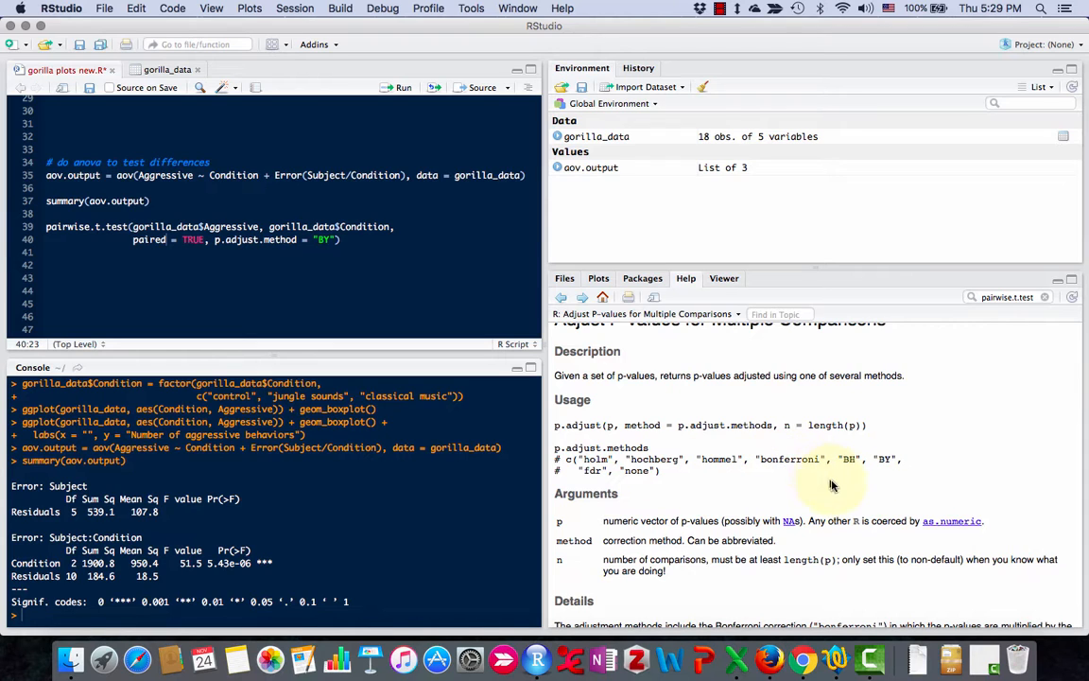
mouse_move(879, 477)
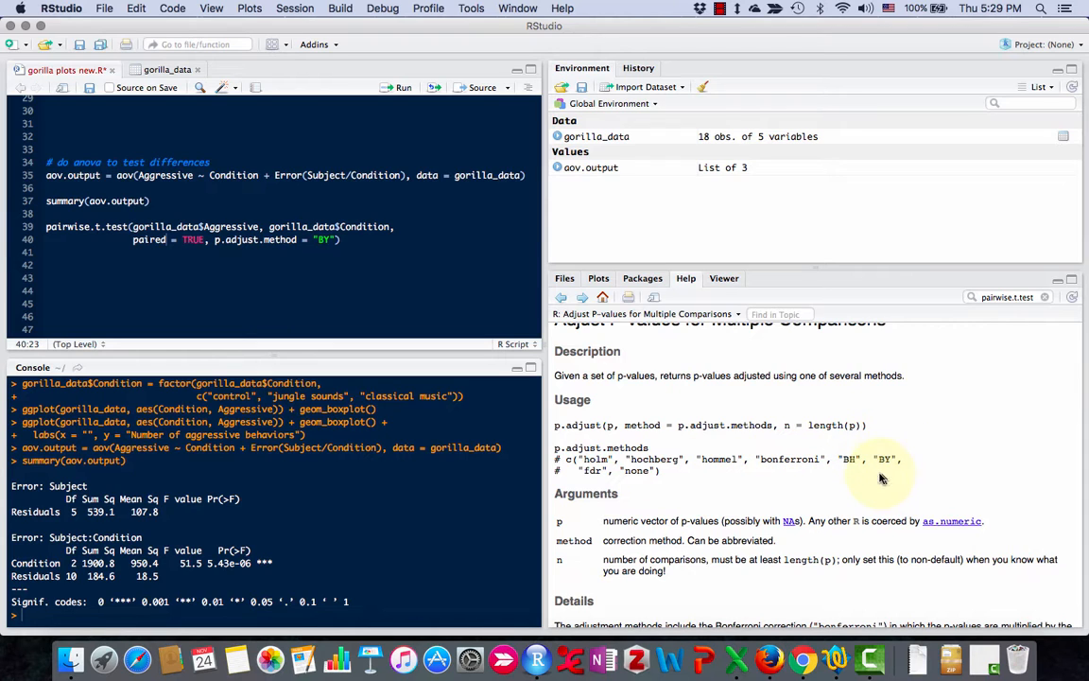
scroll("down", 3)
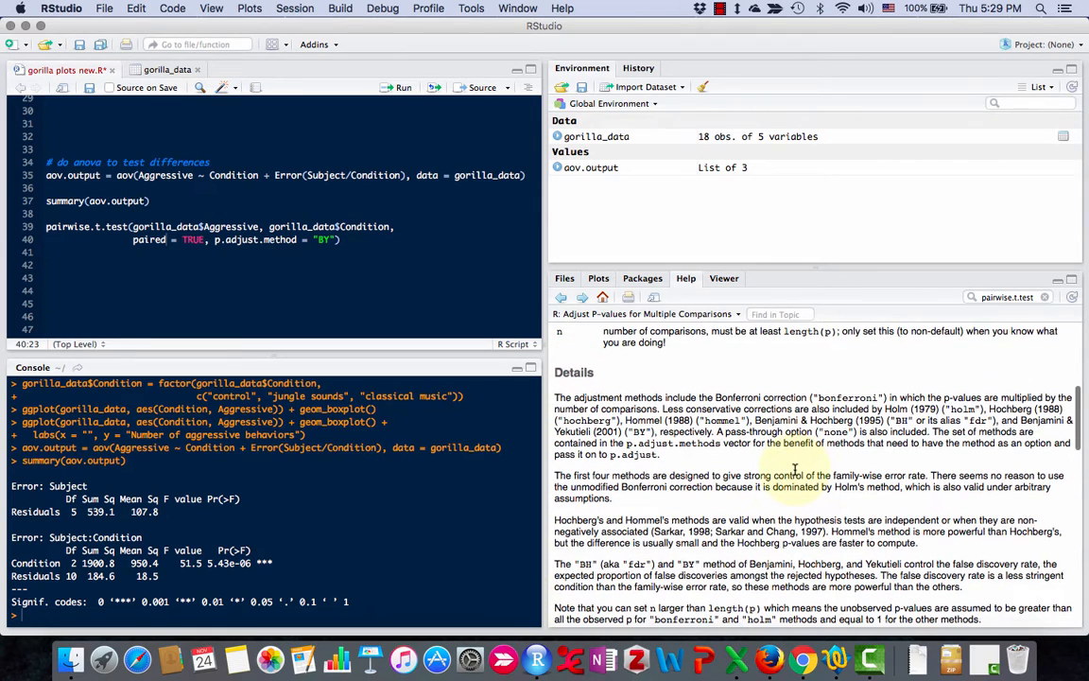
scroll("down", 3)
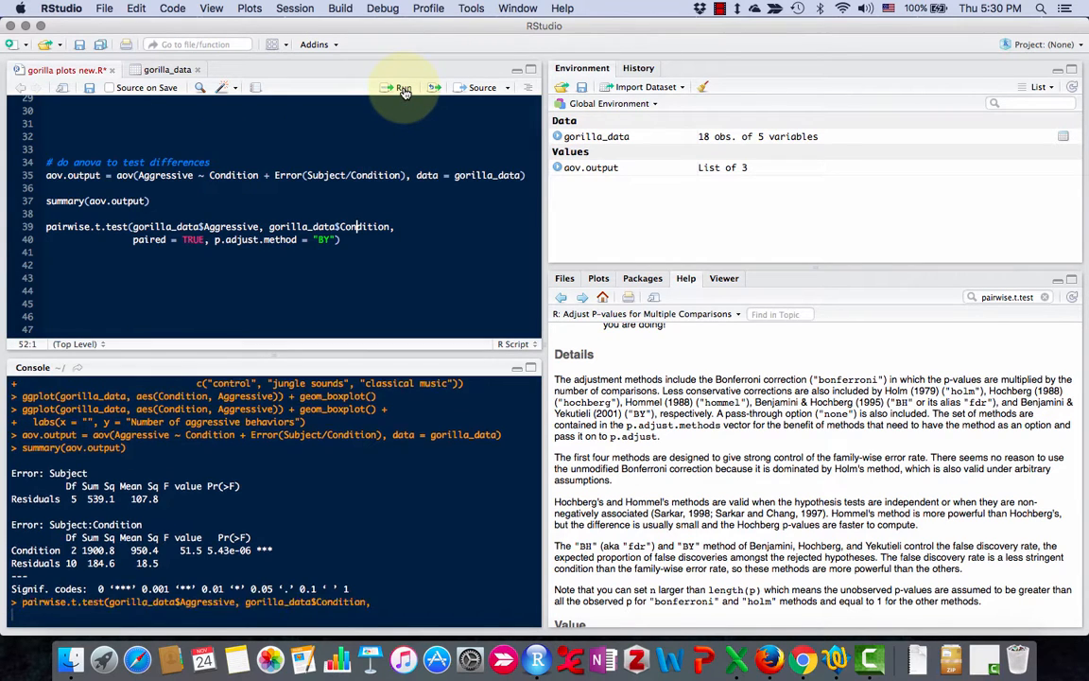
Run the paired pairwise.t.test with BY adjustment and show the aggression boxplots
left_click(398, 87)
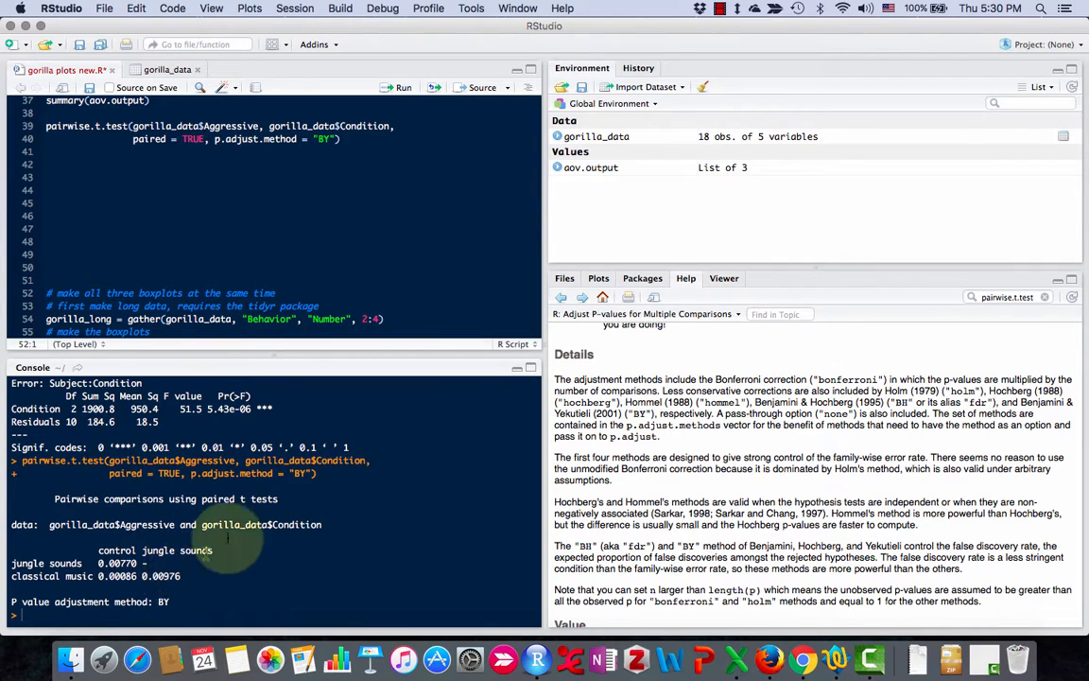
left_click(597, 278)
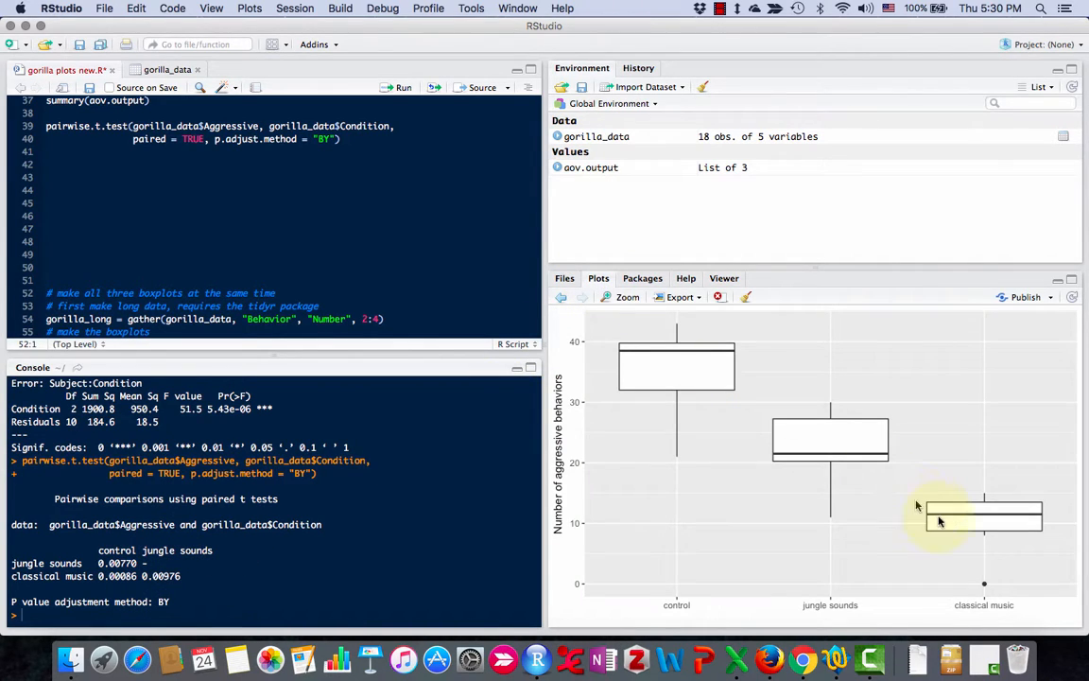